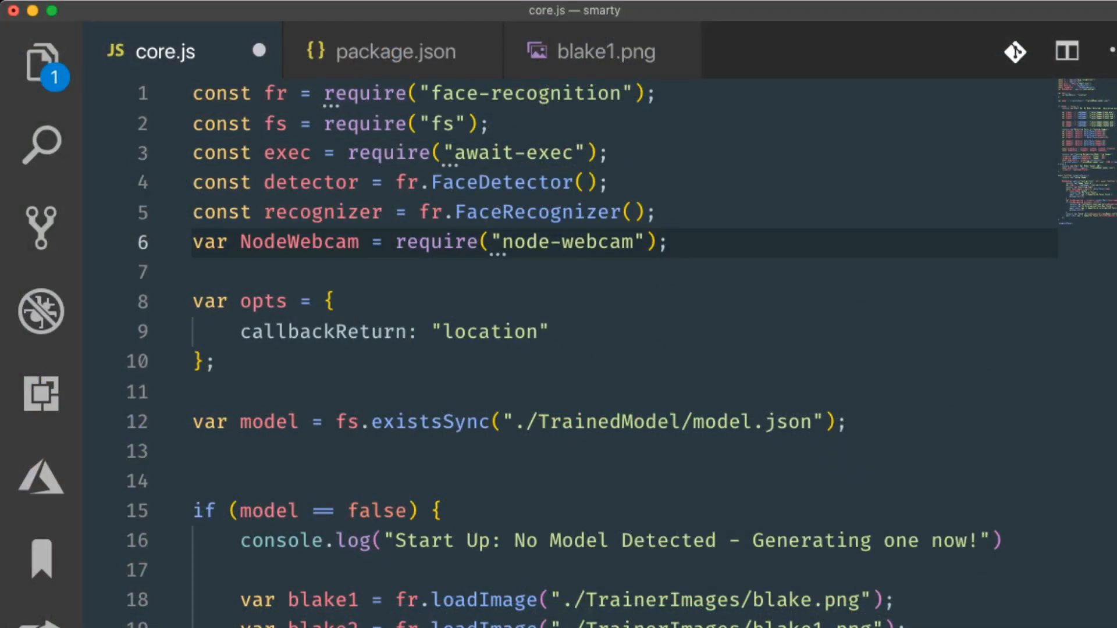
# Step: Review the opts configuration, await-exec import and NodeWebcam import at the top of core.js
pyautogui.scroll(-3)
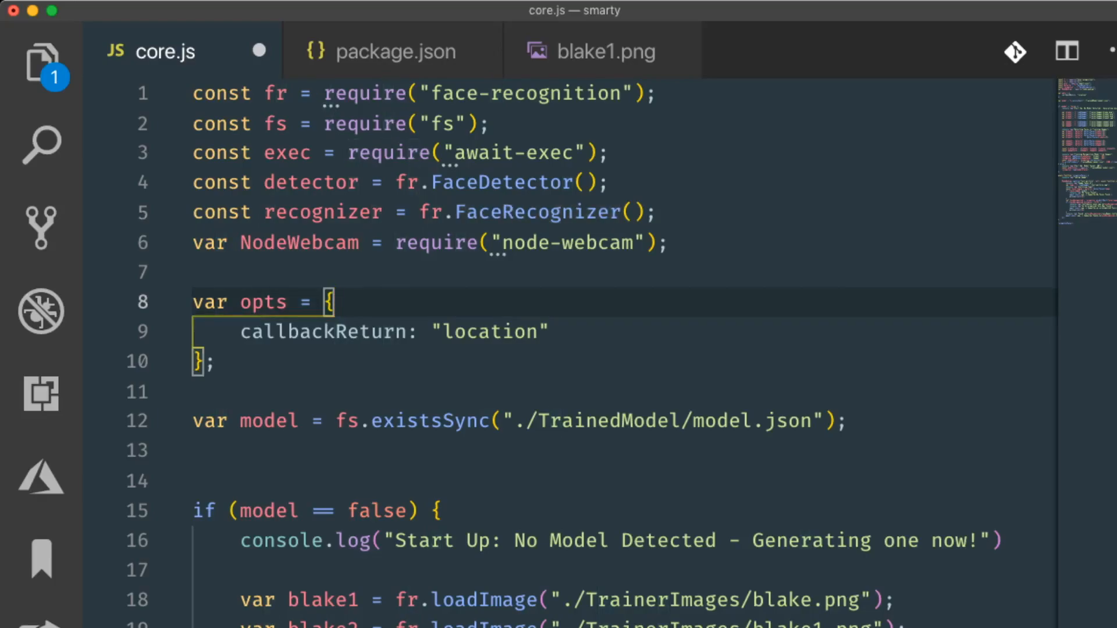
pyautogui.doubleClick(549, 93)
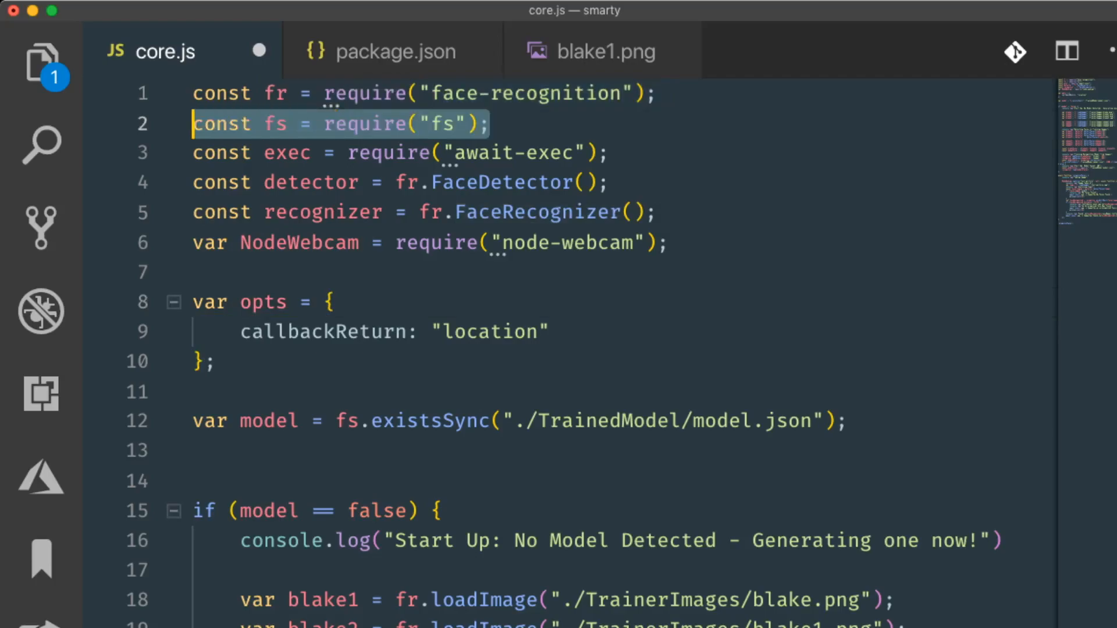
pyautogui.click(604, 153)
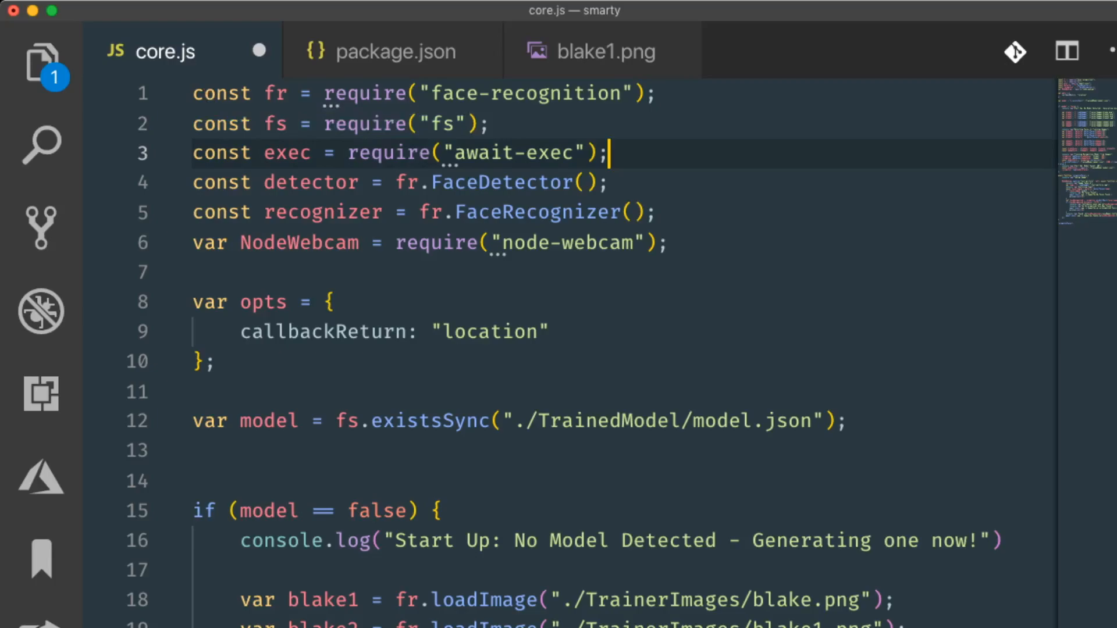
pyautogui.moveTo(513, 153)
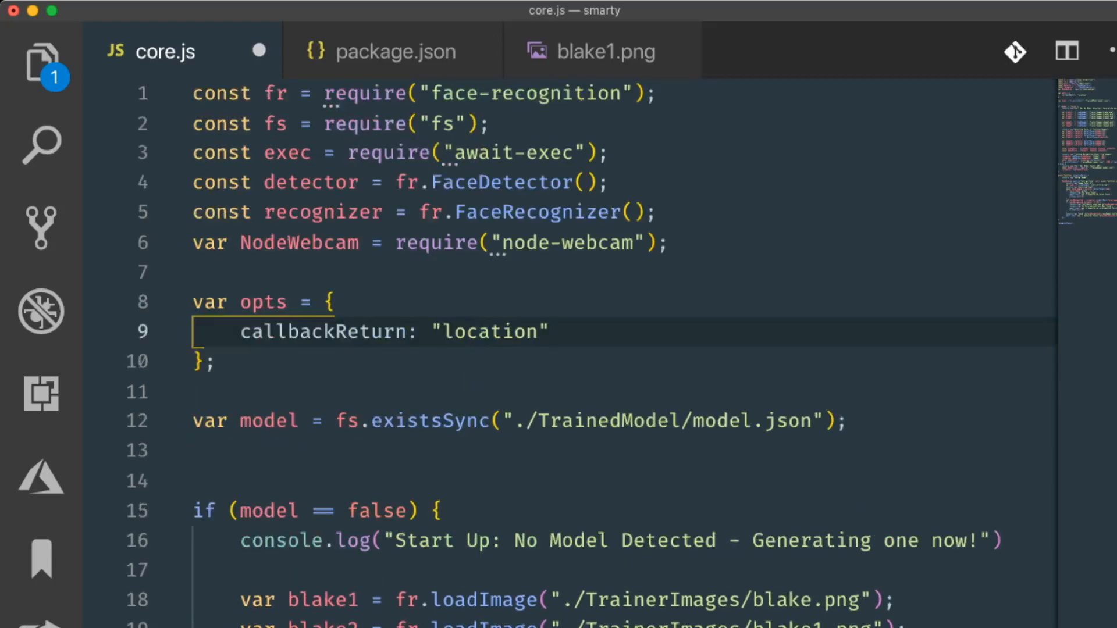
pyautogui.doubleClick(324, 331)
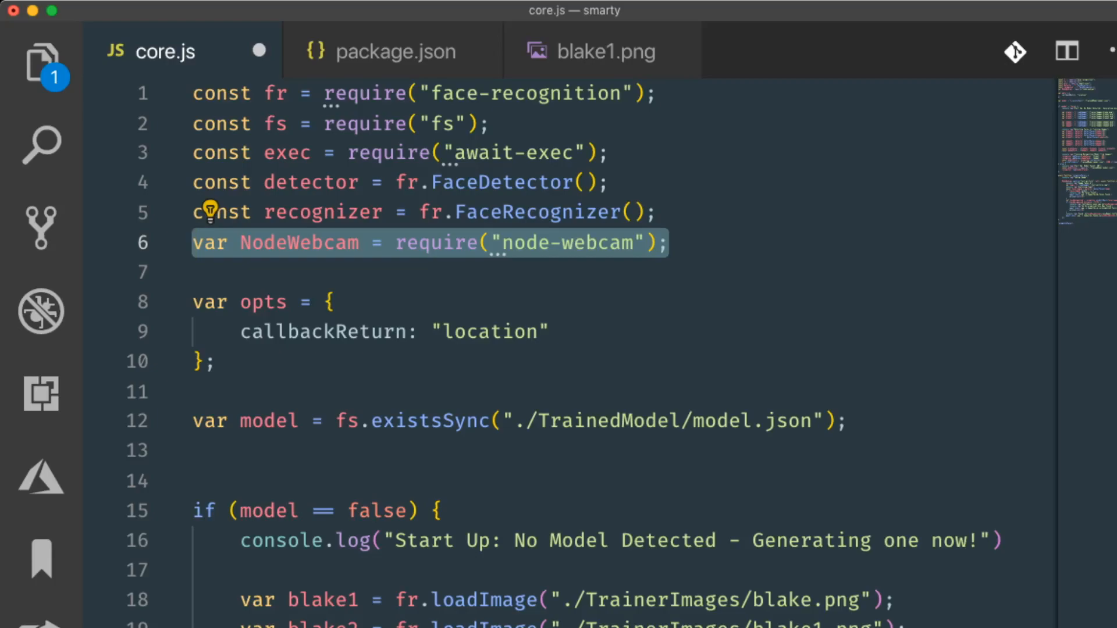
# Step: Review the fs.existsSync model.json check, the obama training image loads and the detectFaces lines
pyautogui.scroll(-3)
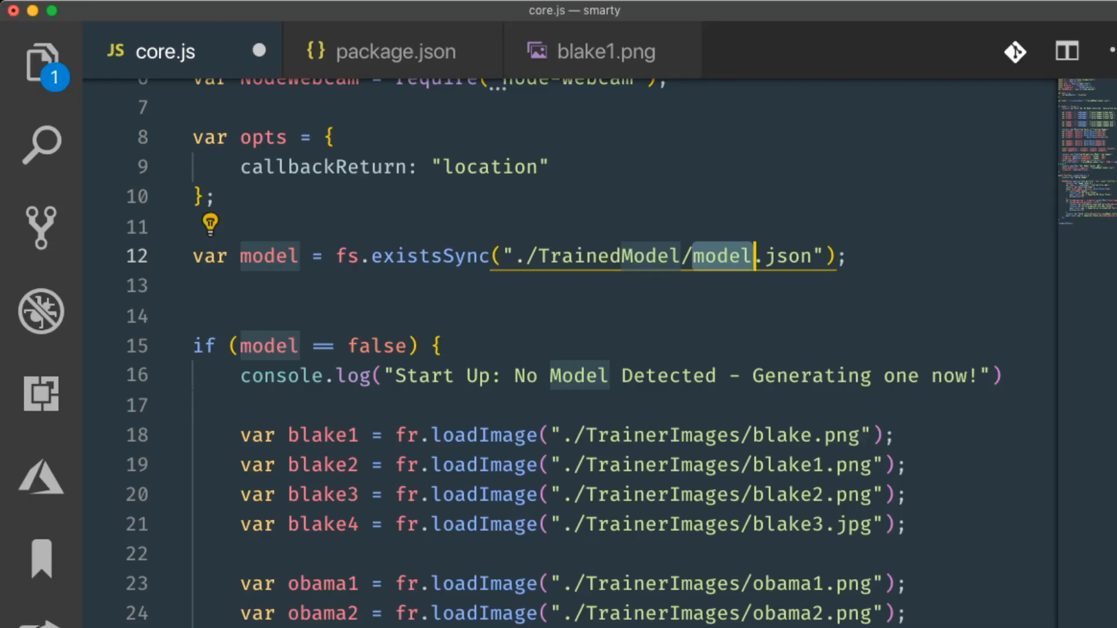
pyautogui.click(98, 256)
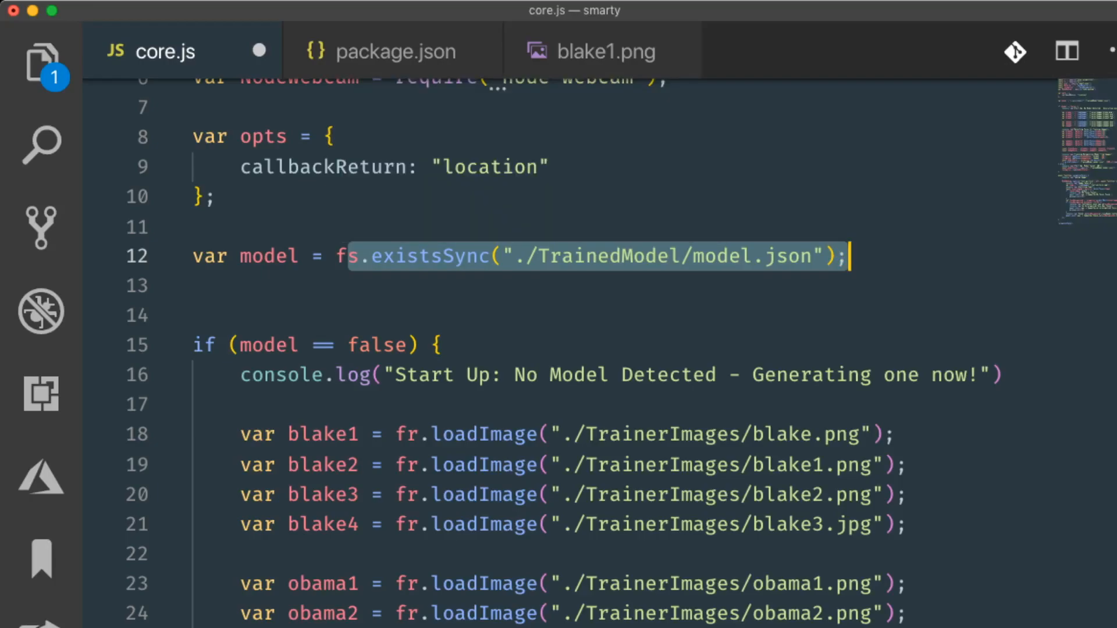
pyautogui.doubleClick(269, 256)
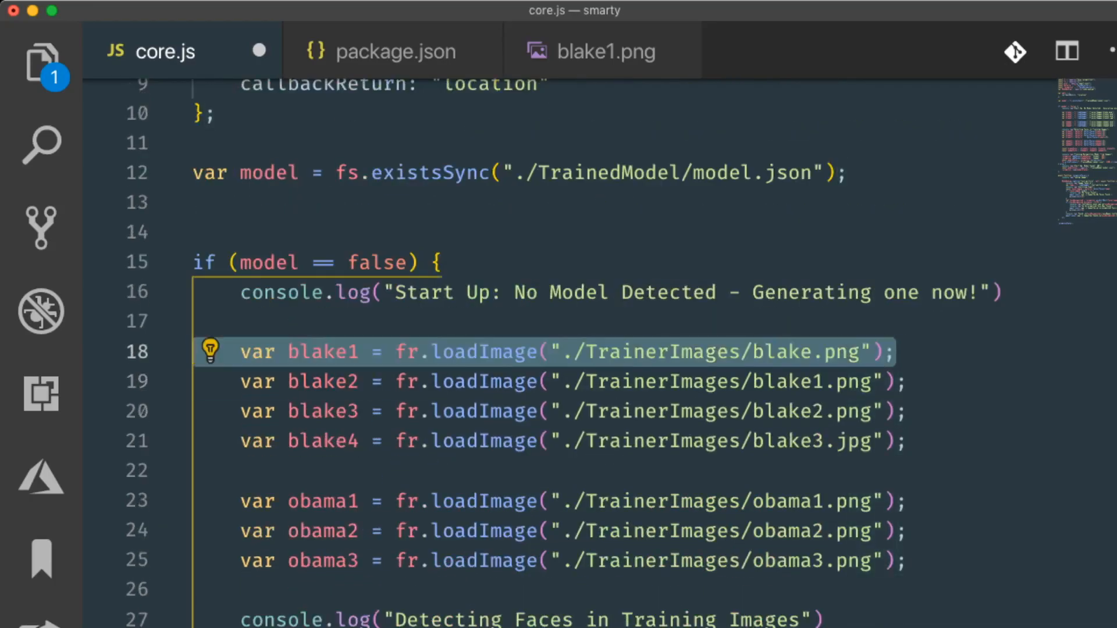
pyautogui.click(610, 502)
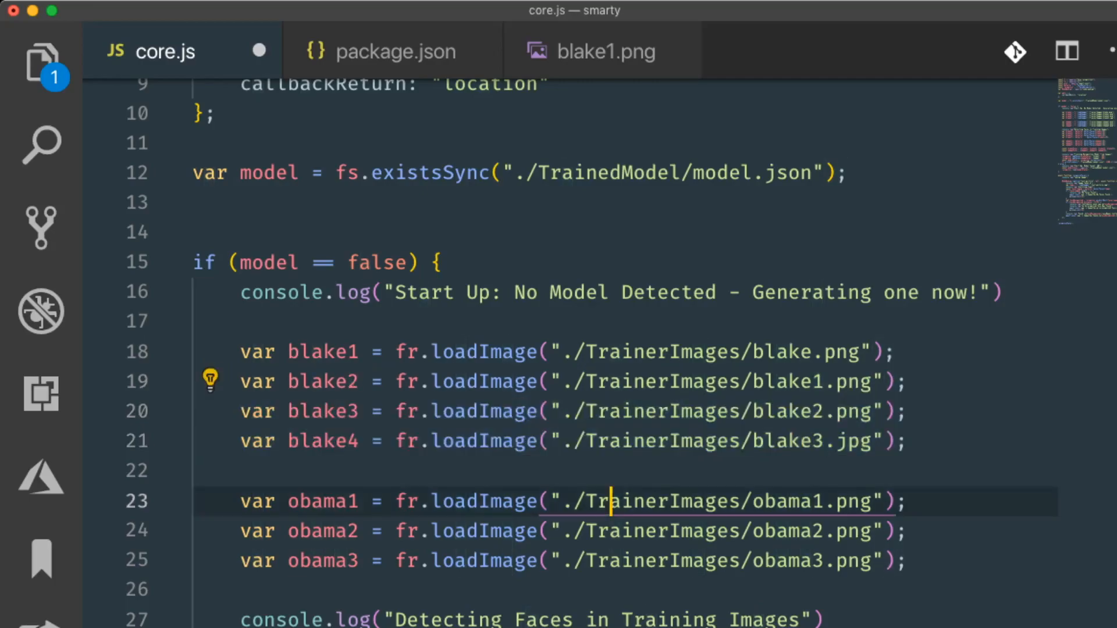
pyautogui.scroll(-3)
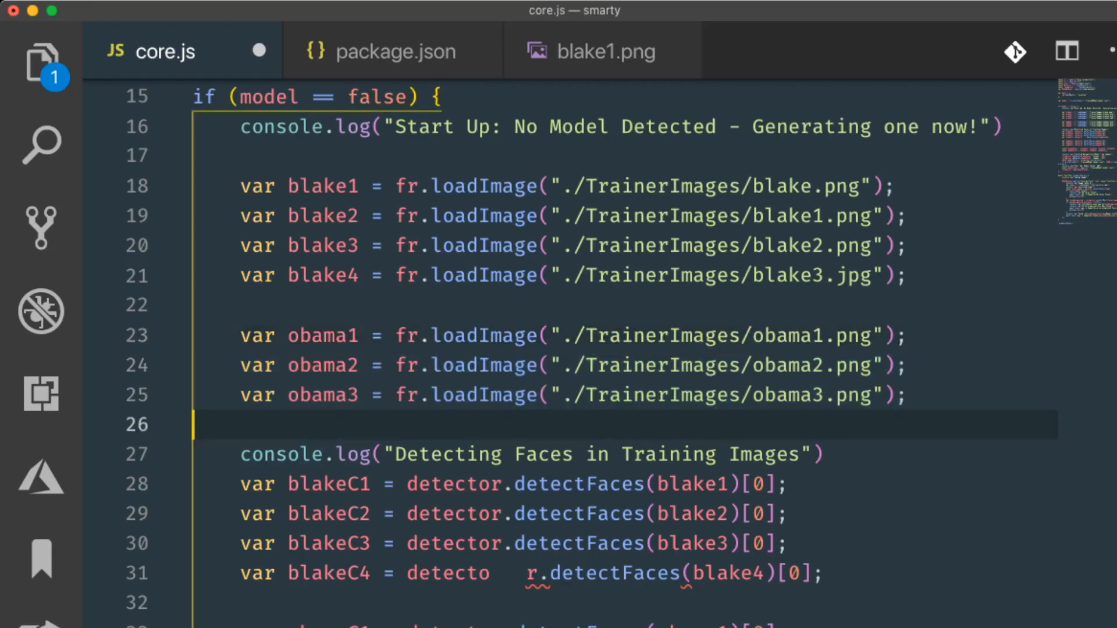
pyautogui.scroll(-3)
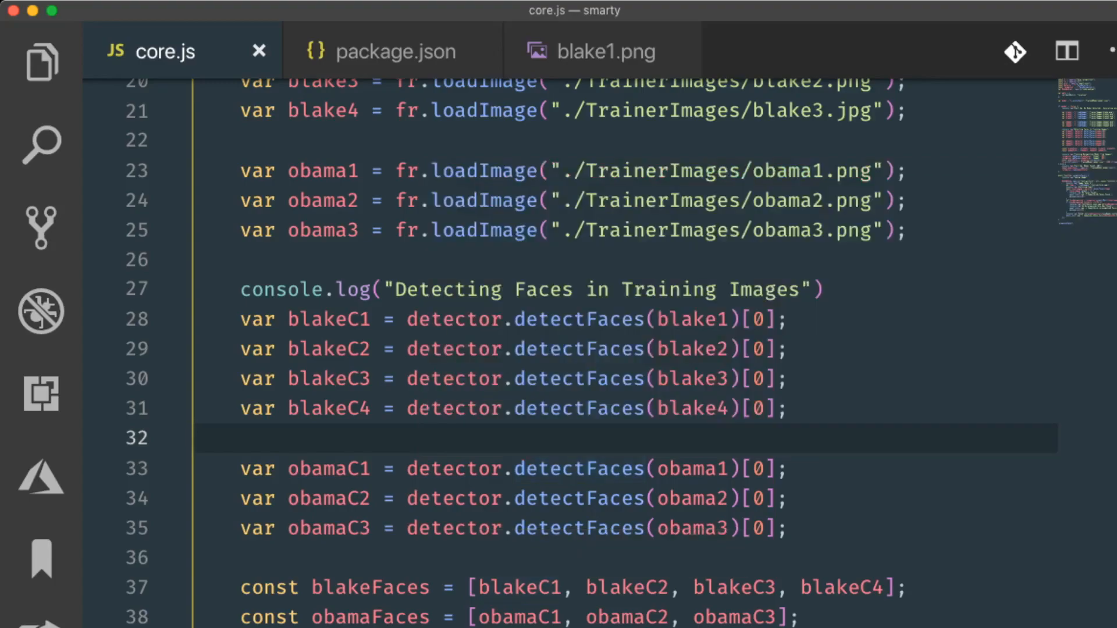
pyautogui.click(784, 498)
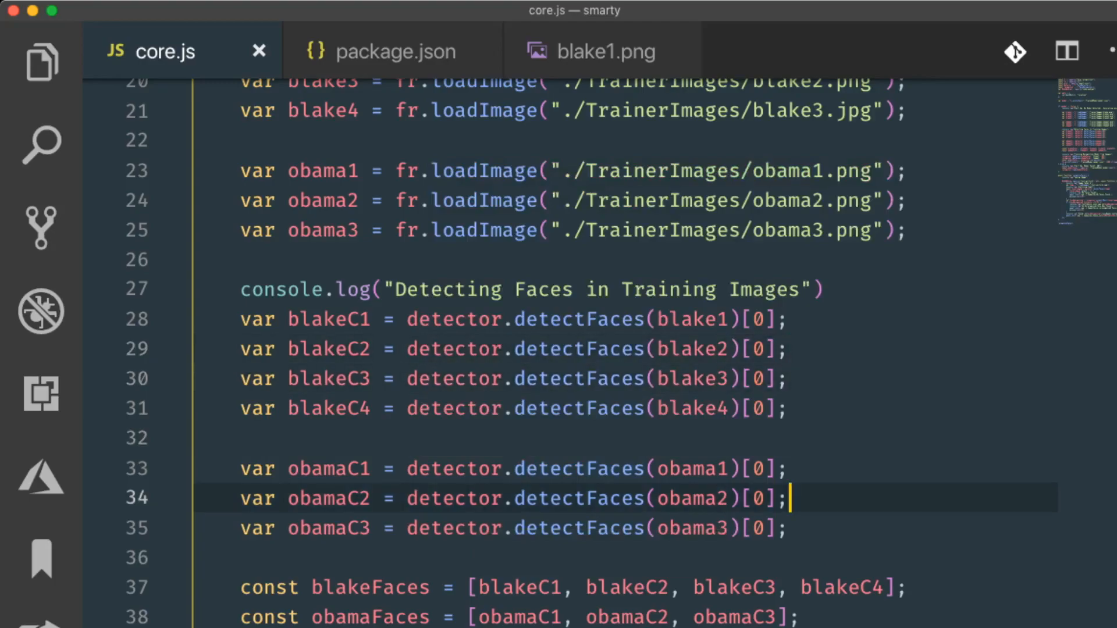
pyautogui.scroll(-3)
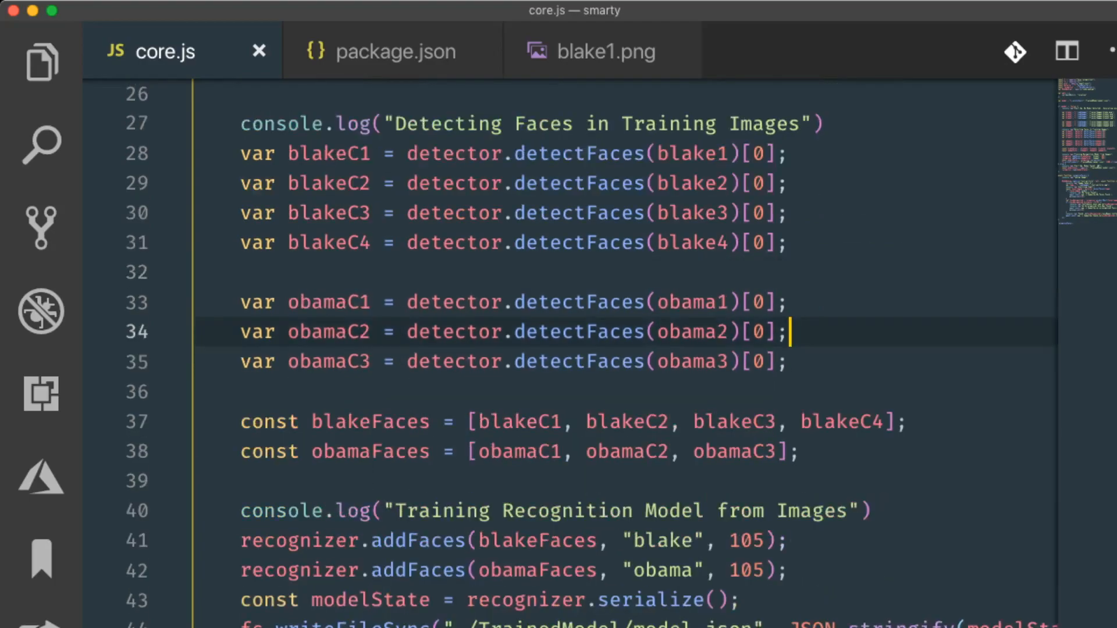
pyautogui.doubleClick(328, 153)
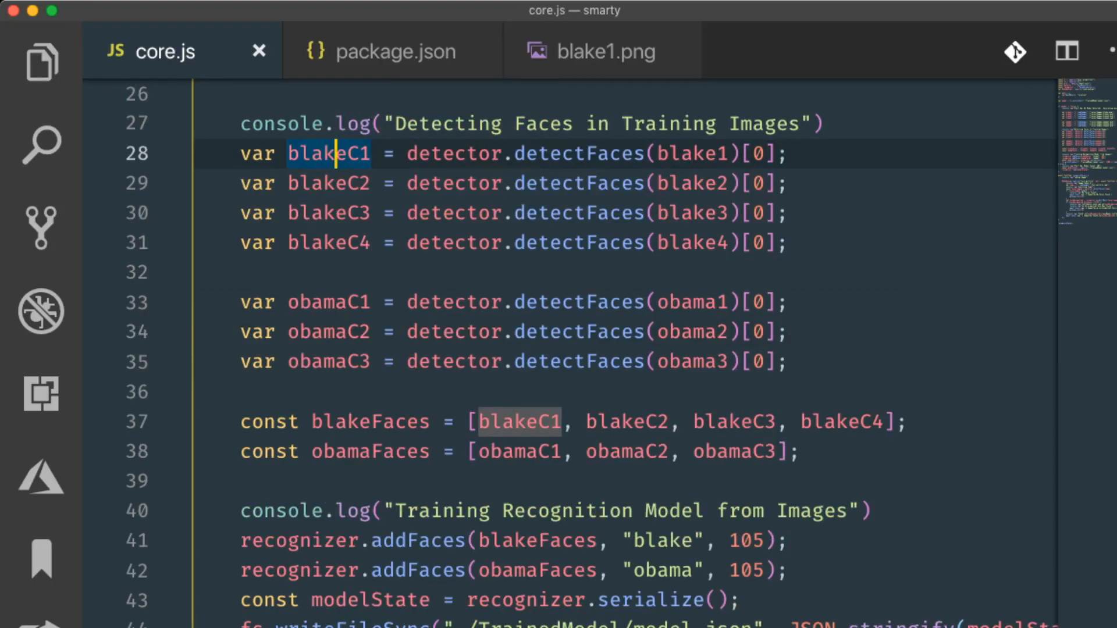
pyautogui.scroll(-3)
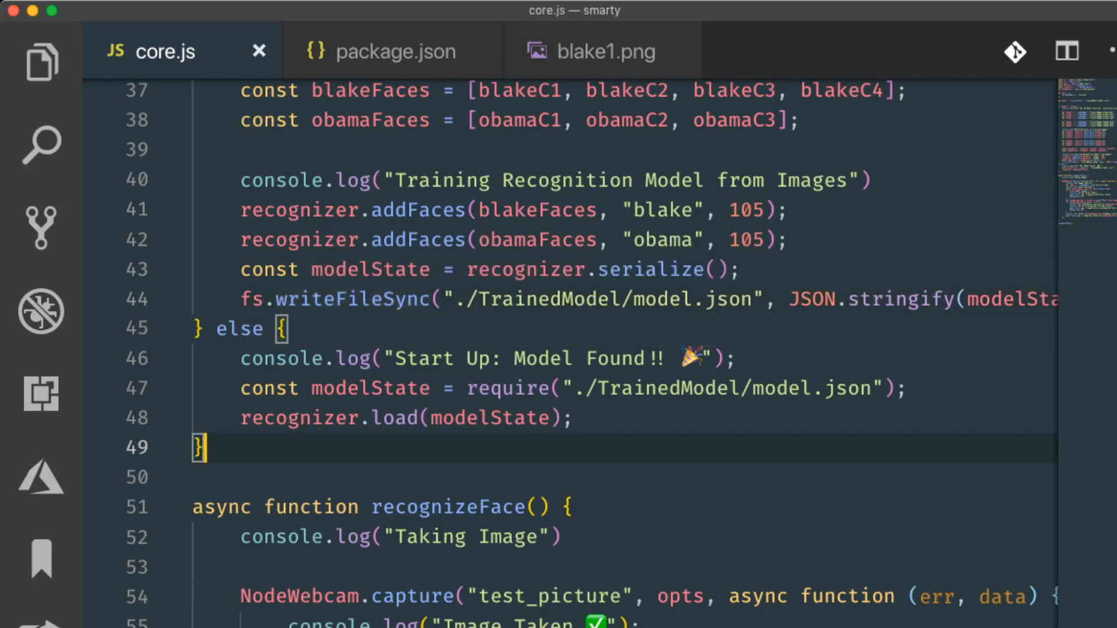
pyautogui.scroll(-3)
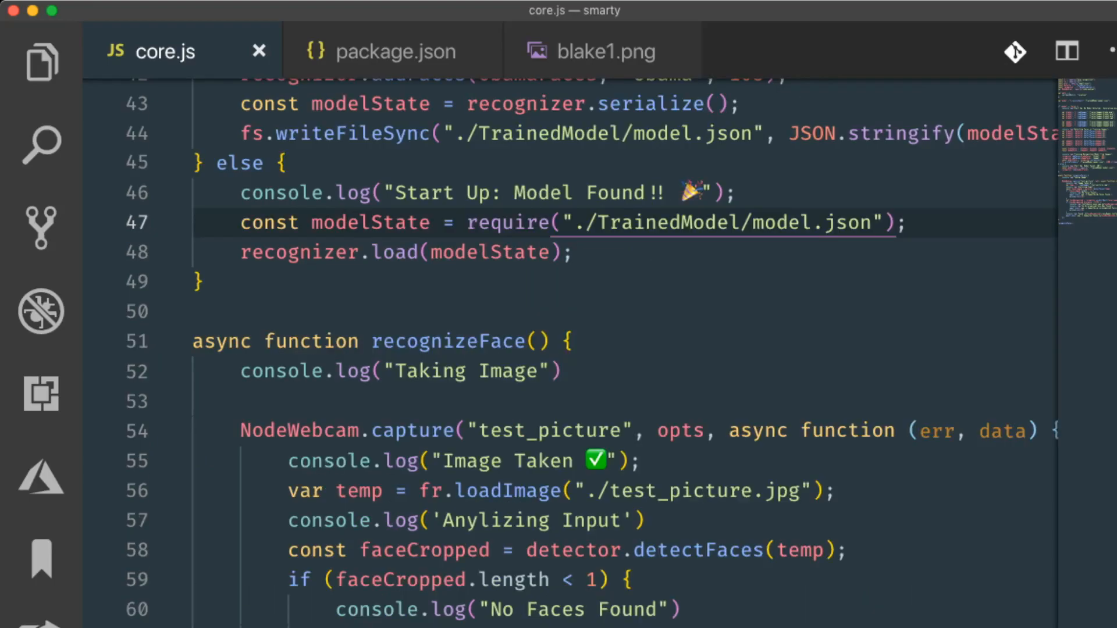
pyautogui.scroll(3)
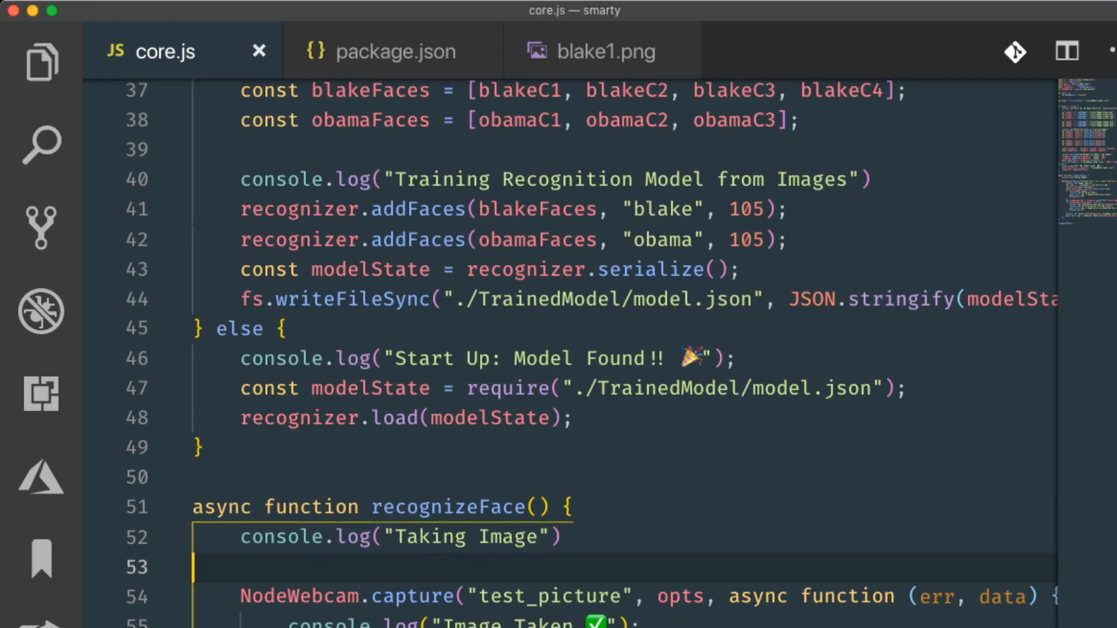
pyautogui.scroll(-3)
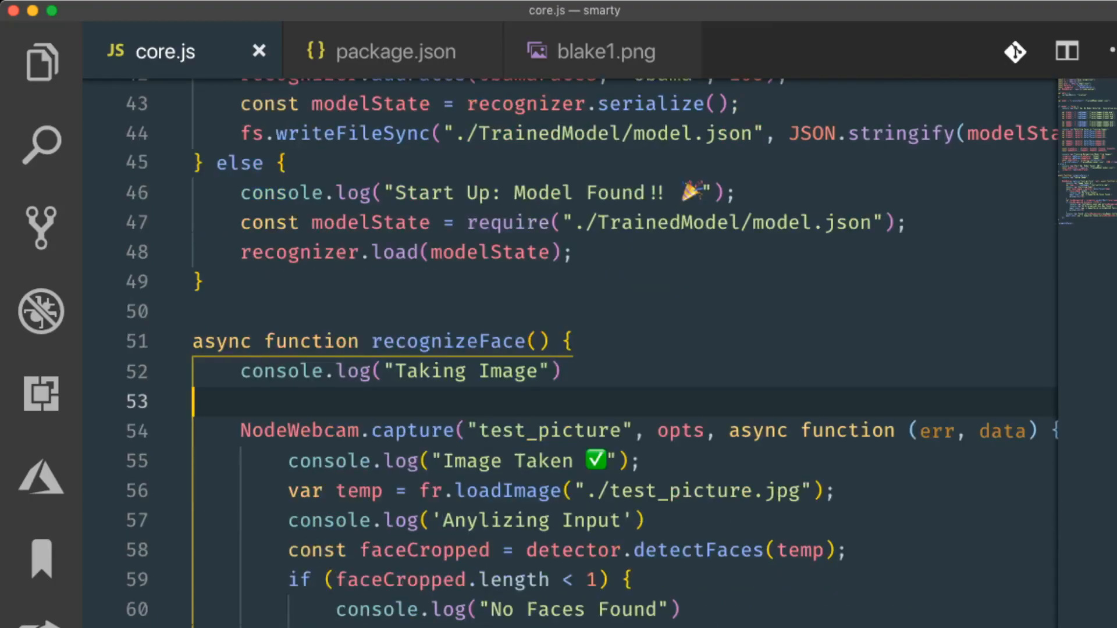
pyautogui.moveTo(425, 549)
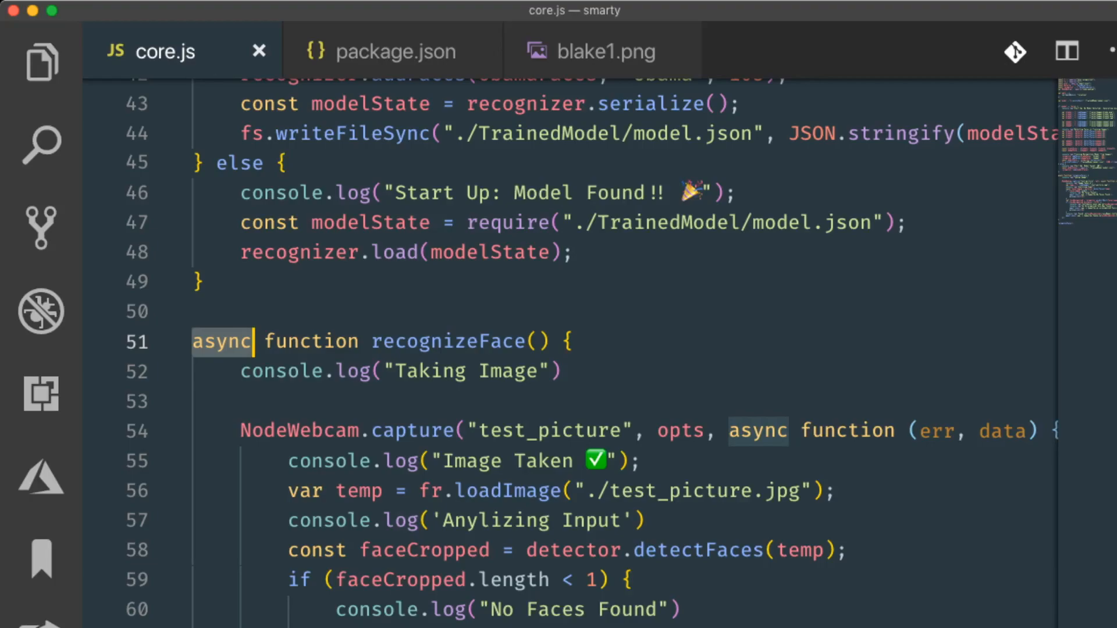
pyautogui.scroll(-3)
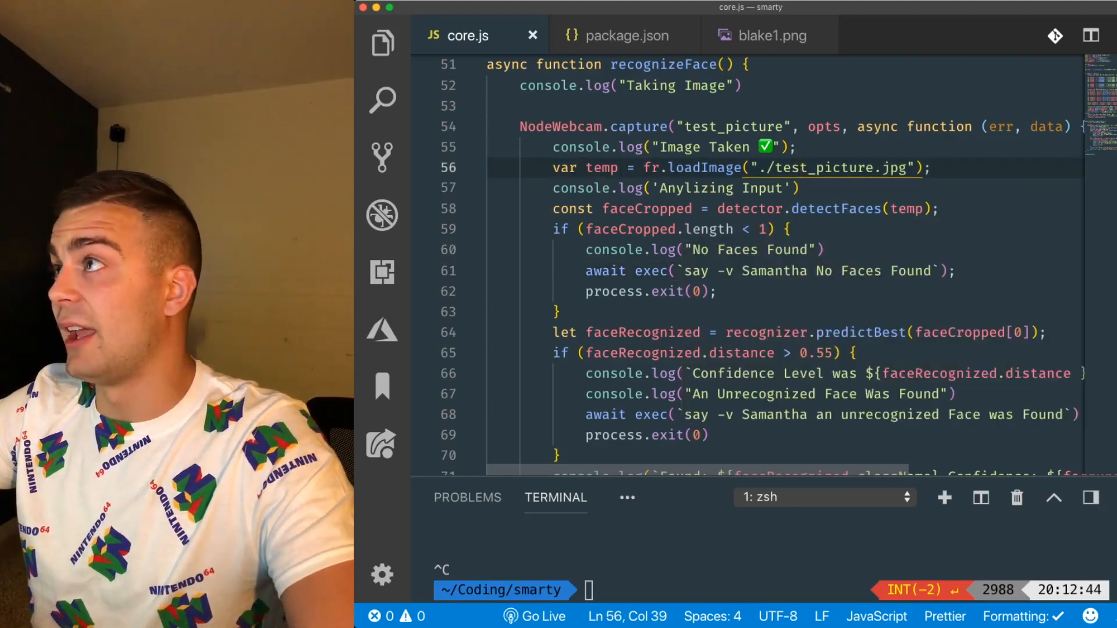
pyautogui.click(659, 127)
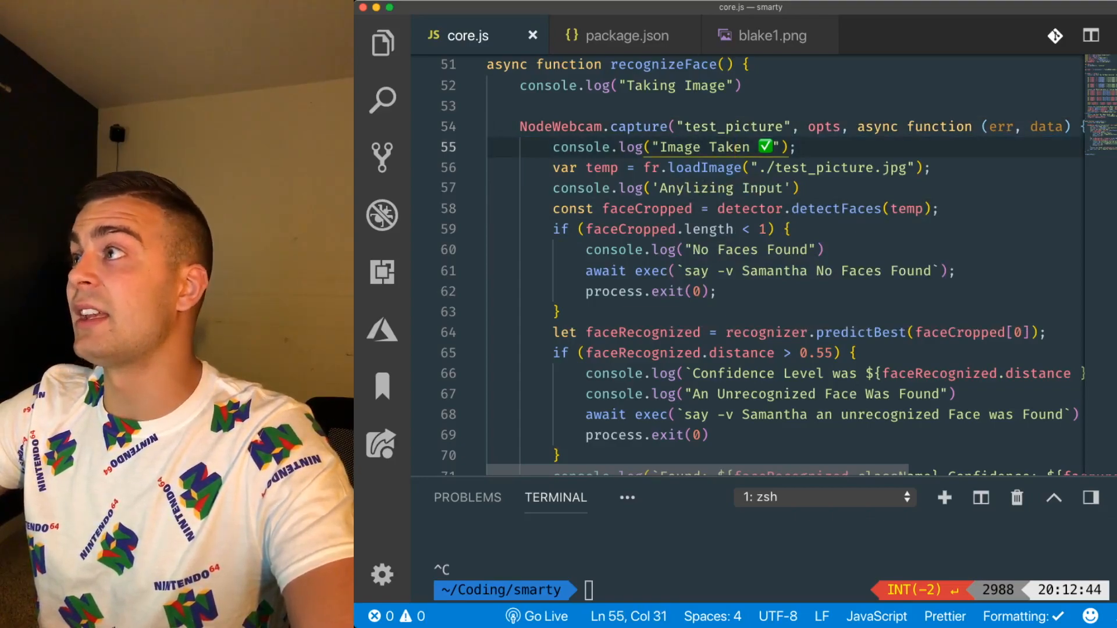
pyautogui.click(720, 209)
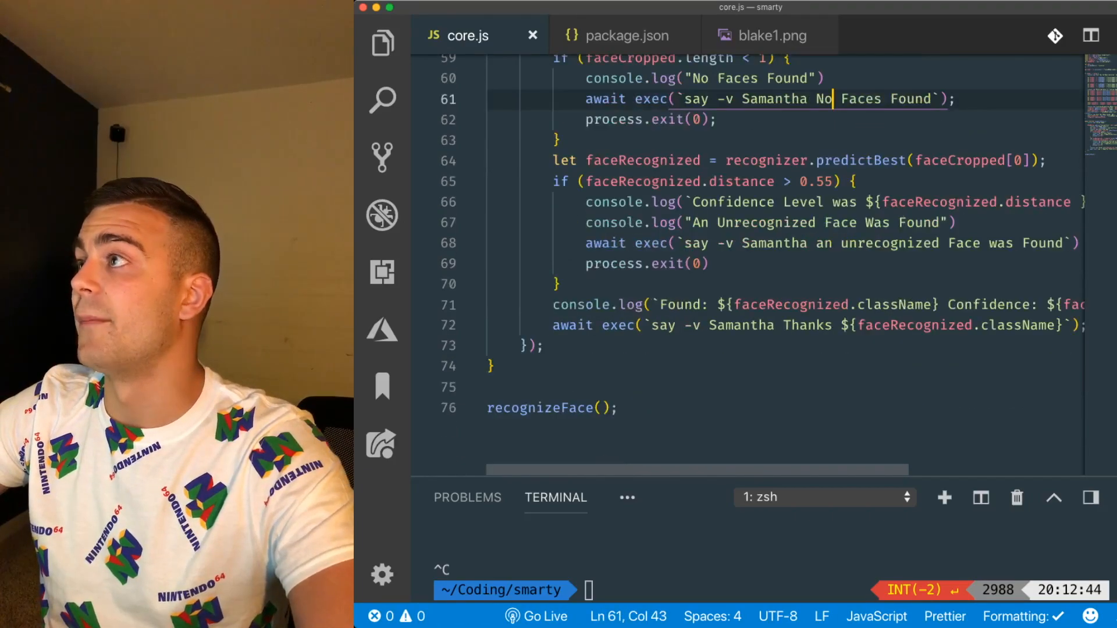
pyautogui.doubleClick(857, 161)
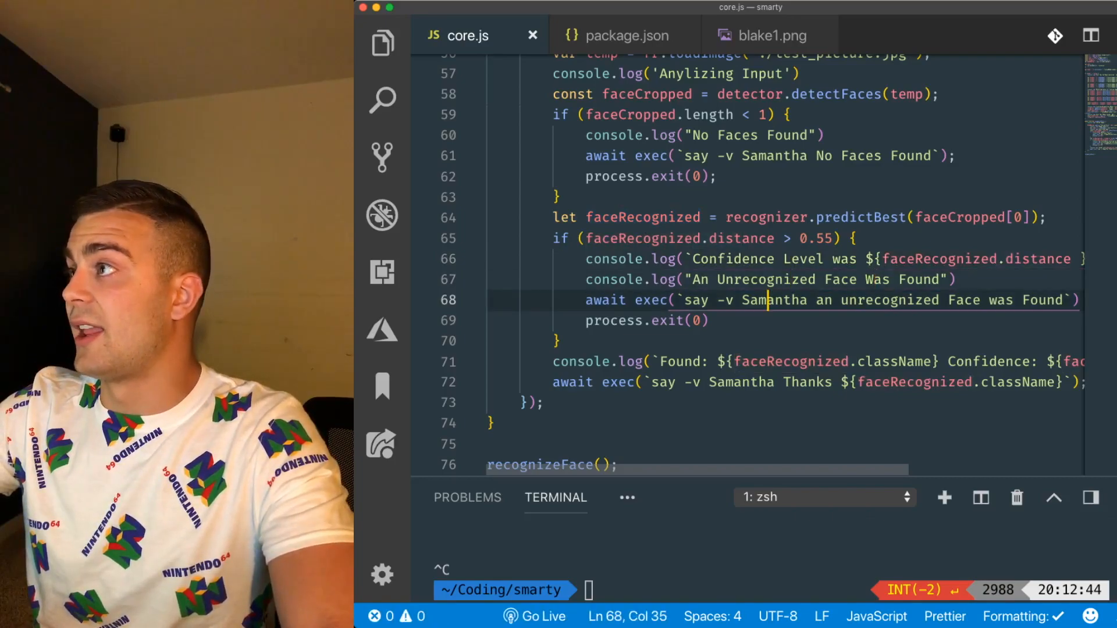
# Step: Highlight part of the unrecognized-face speech command on line 68
pyautogui.moveTo(685, 301); pyautogui.dragTo(841, 300)
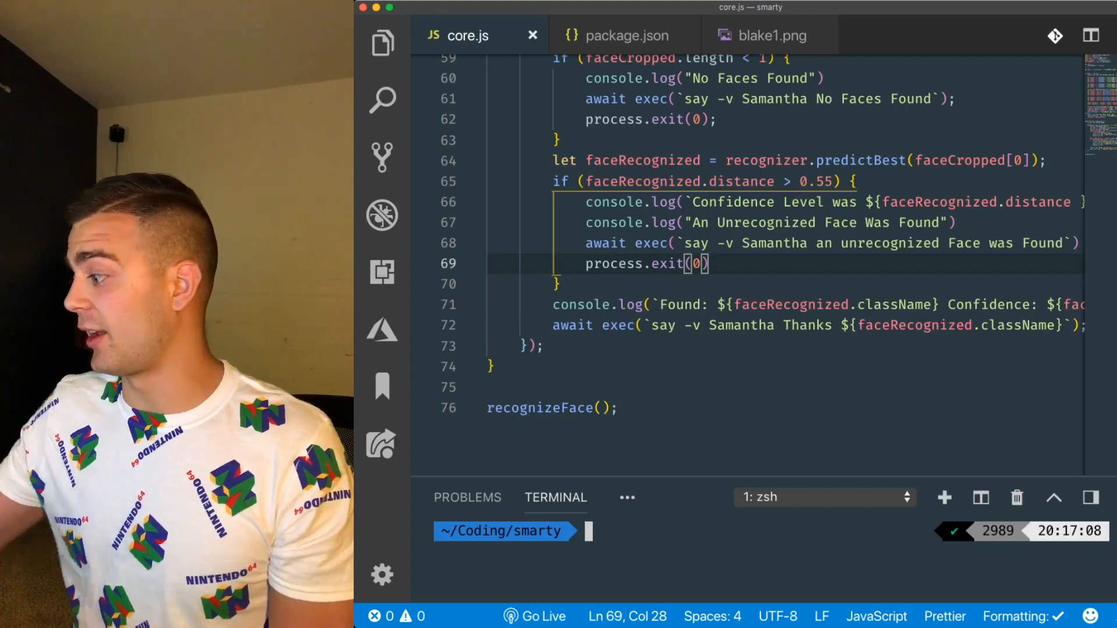
# Step: Clear the terminal and run node core.js, which recognizes blake at 0.48% confidence
pyautogui.write('clear')
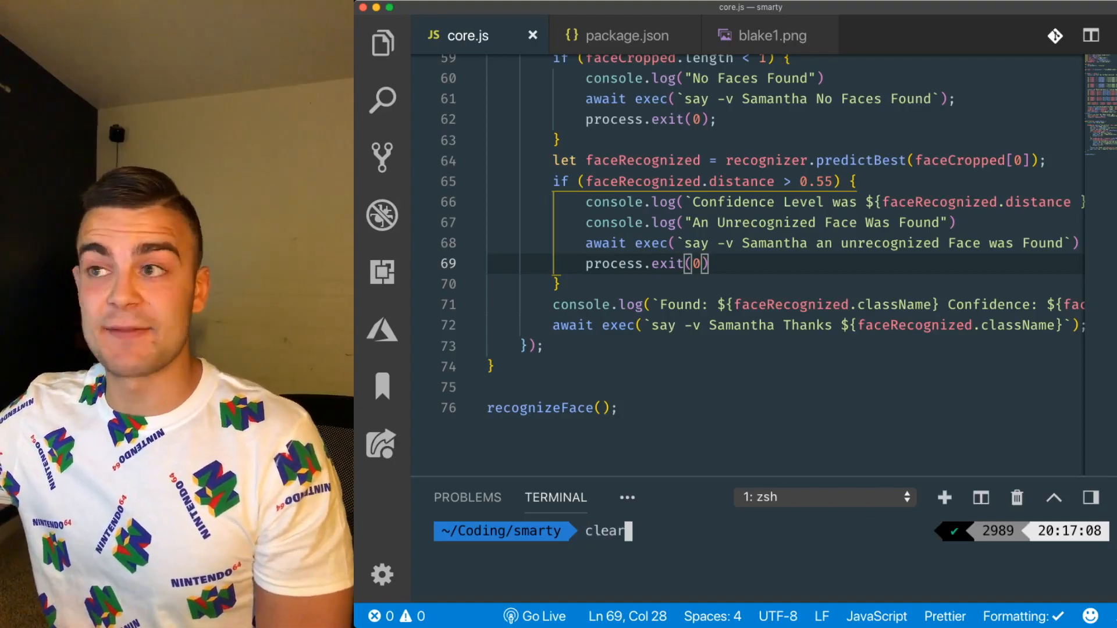
pyautogui.write('node core.js')
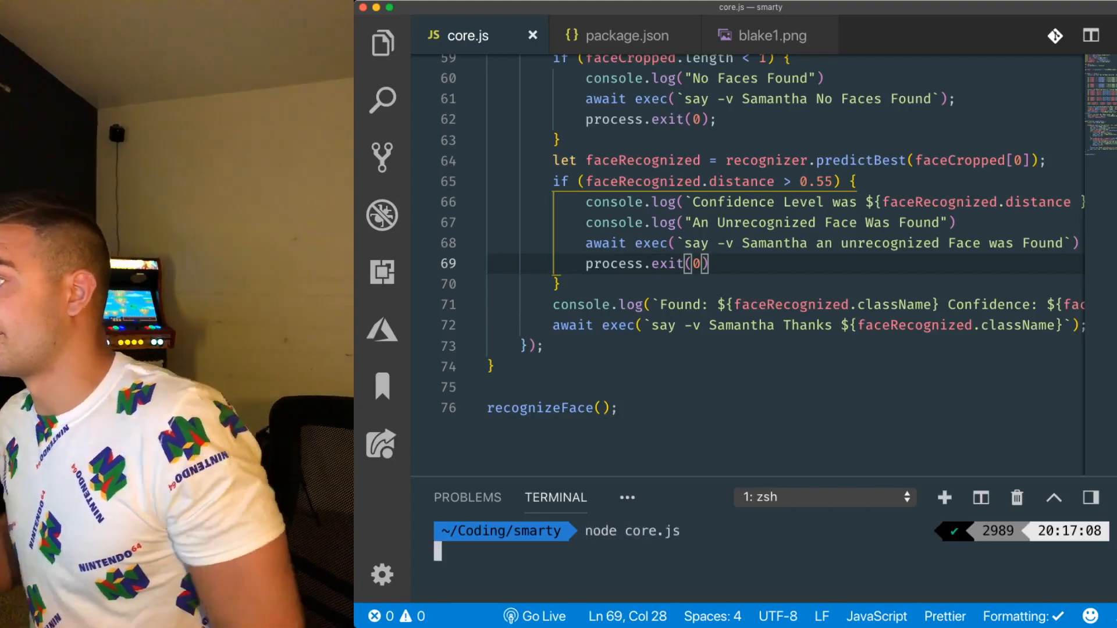
pyautogui.press('enter')
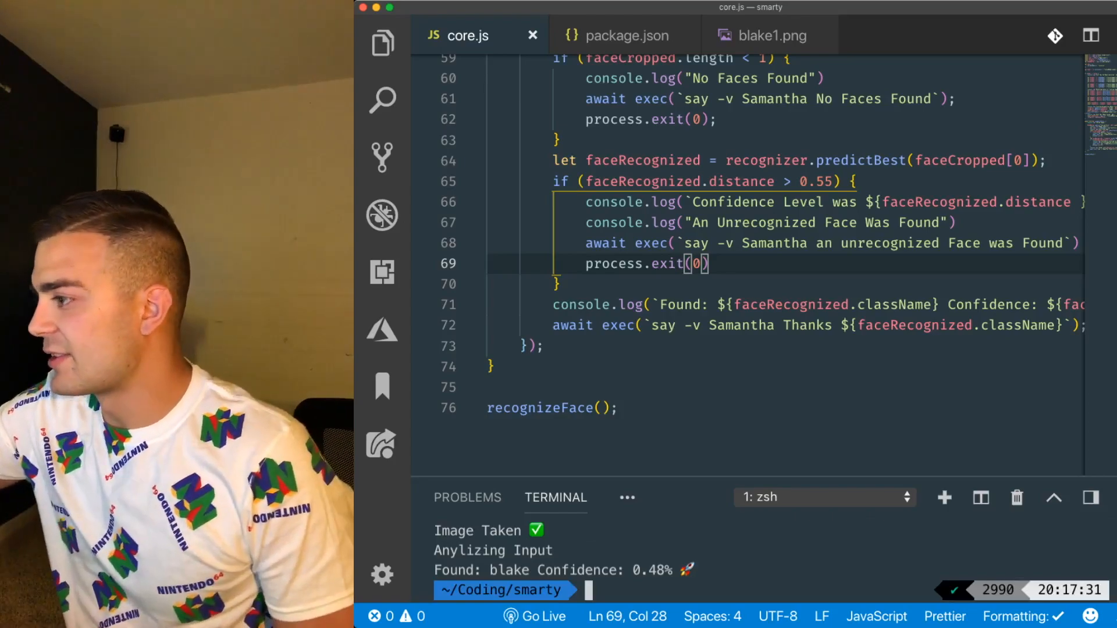
# Step: Rerun node core.js twice to test other faces, one flagged unrecognized at 0.82%
pyautogui.write('node core.js')
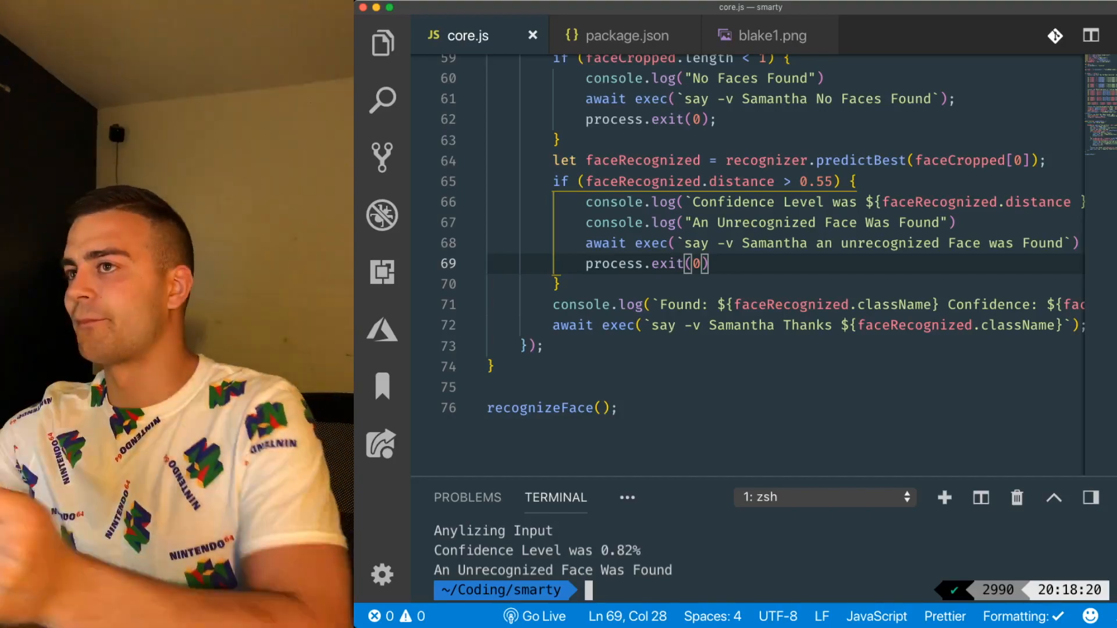
pyautogui.write('node core.js')
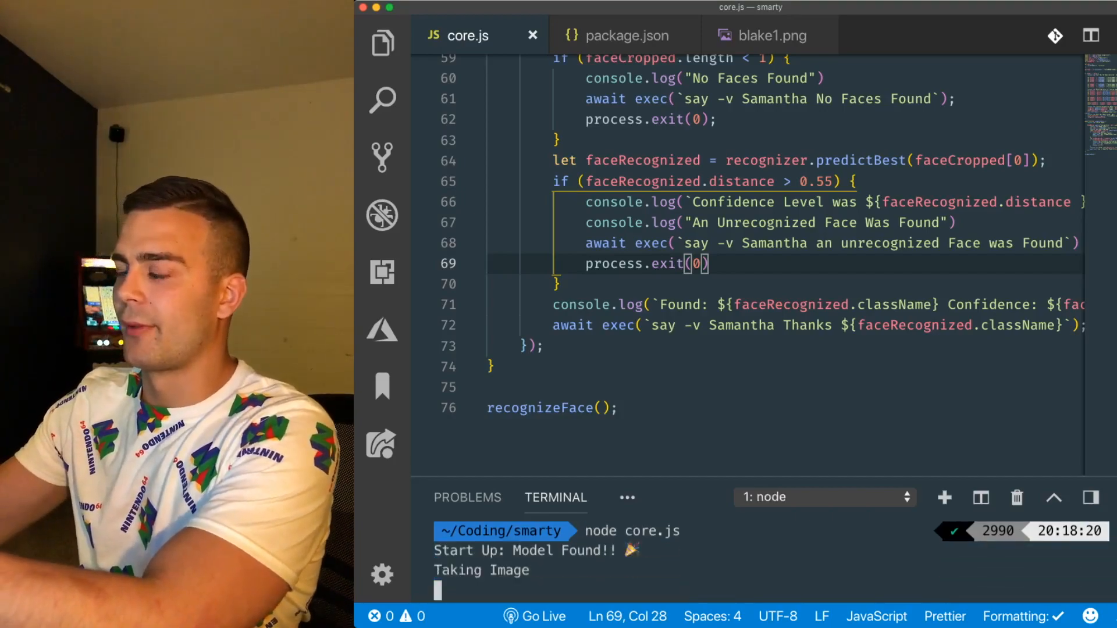